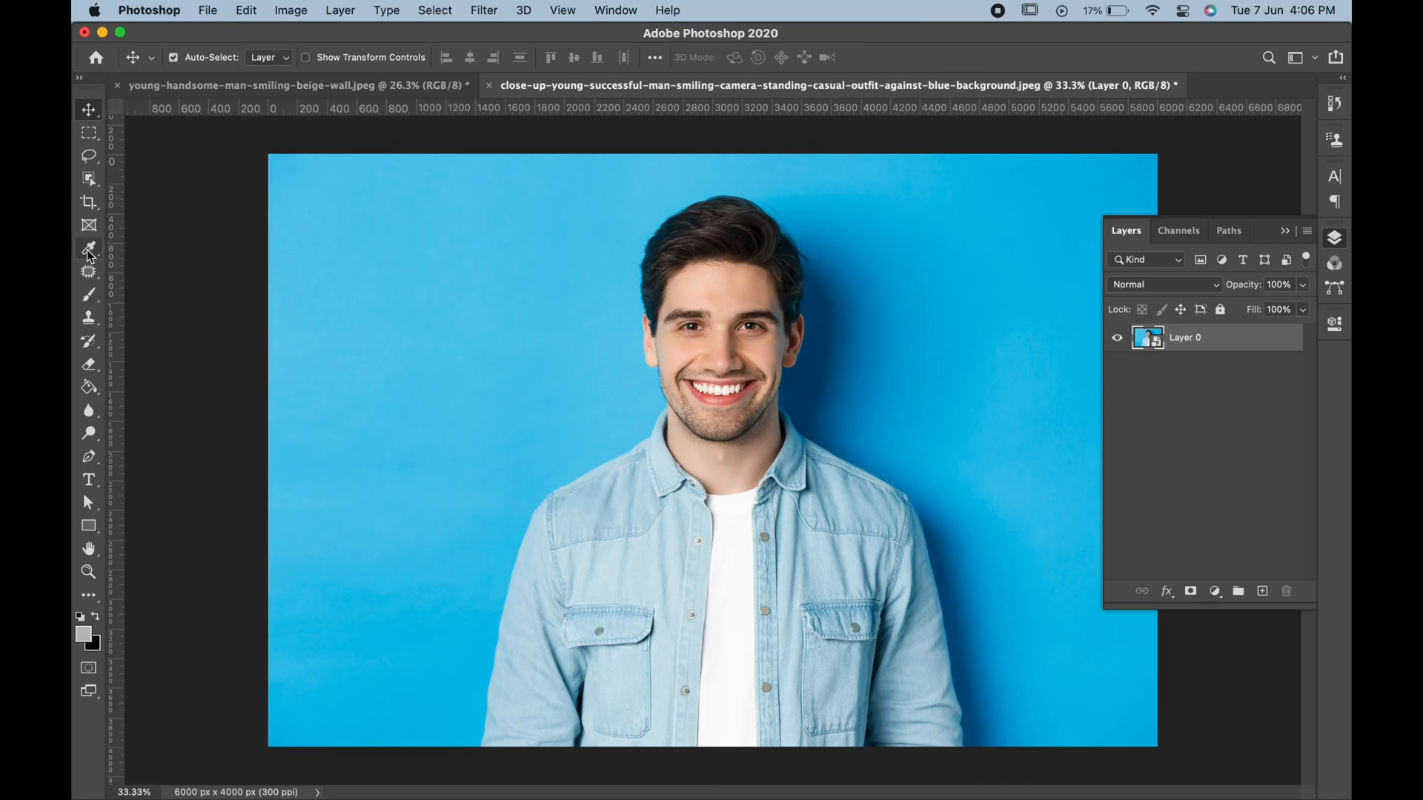
# Lasso a loose selection around the man's dark hair, cutting above the eyebrows.
pyautogui.click(89, 156)
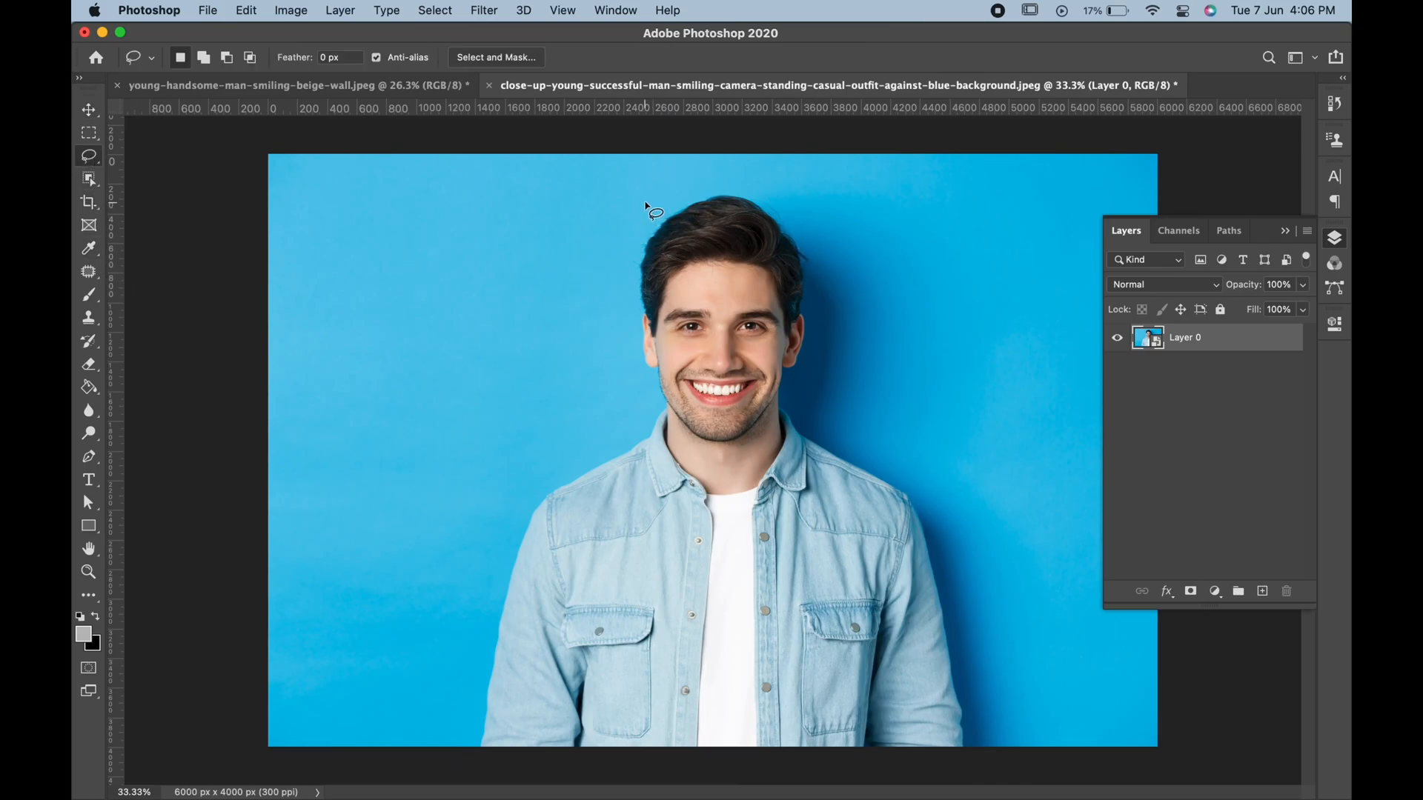
pyautogui.moveTo(649, 209); pyautogui.dragTo(790, 340)
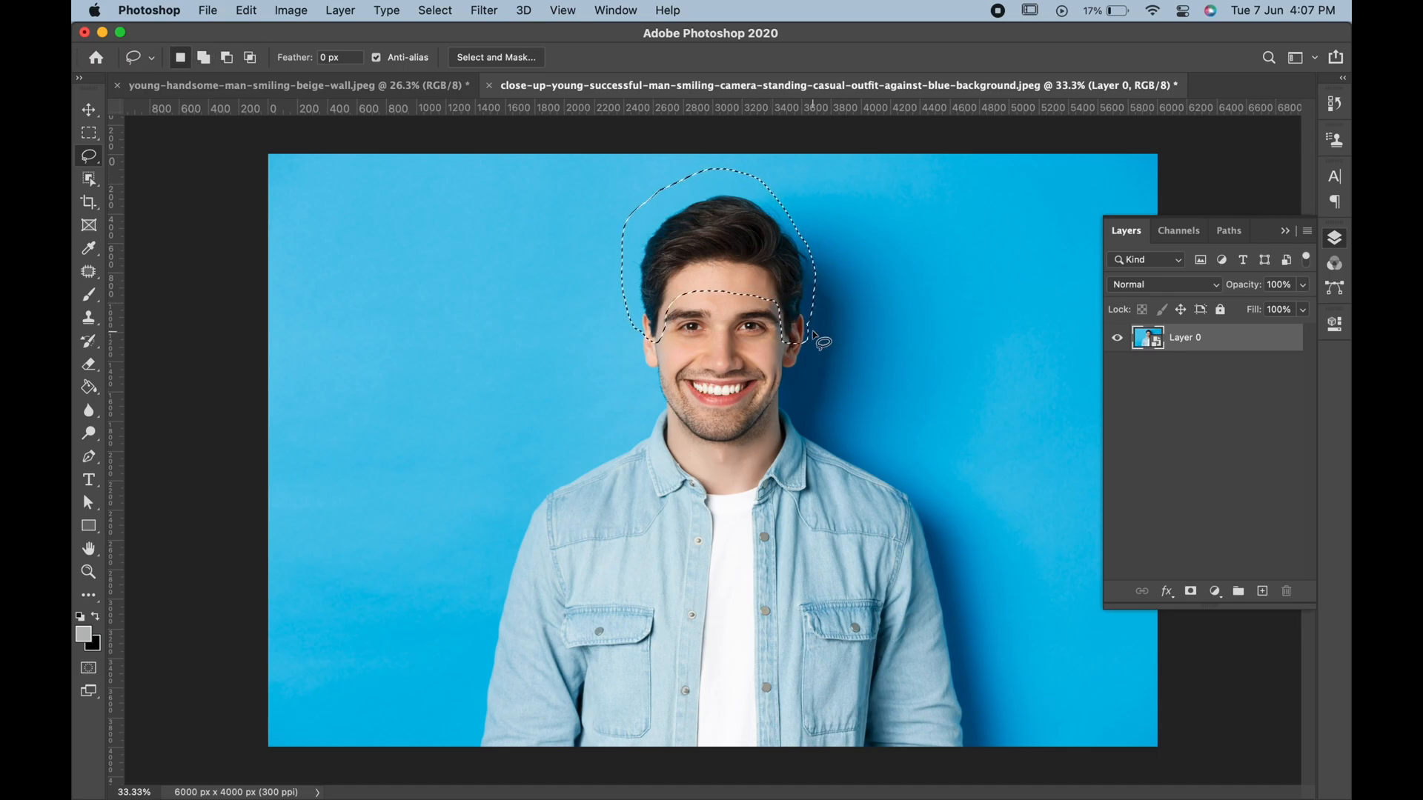
pyautogui.click(245, 10)
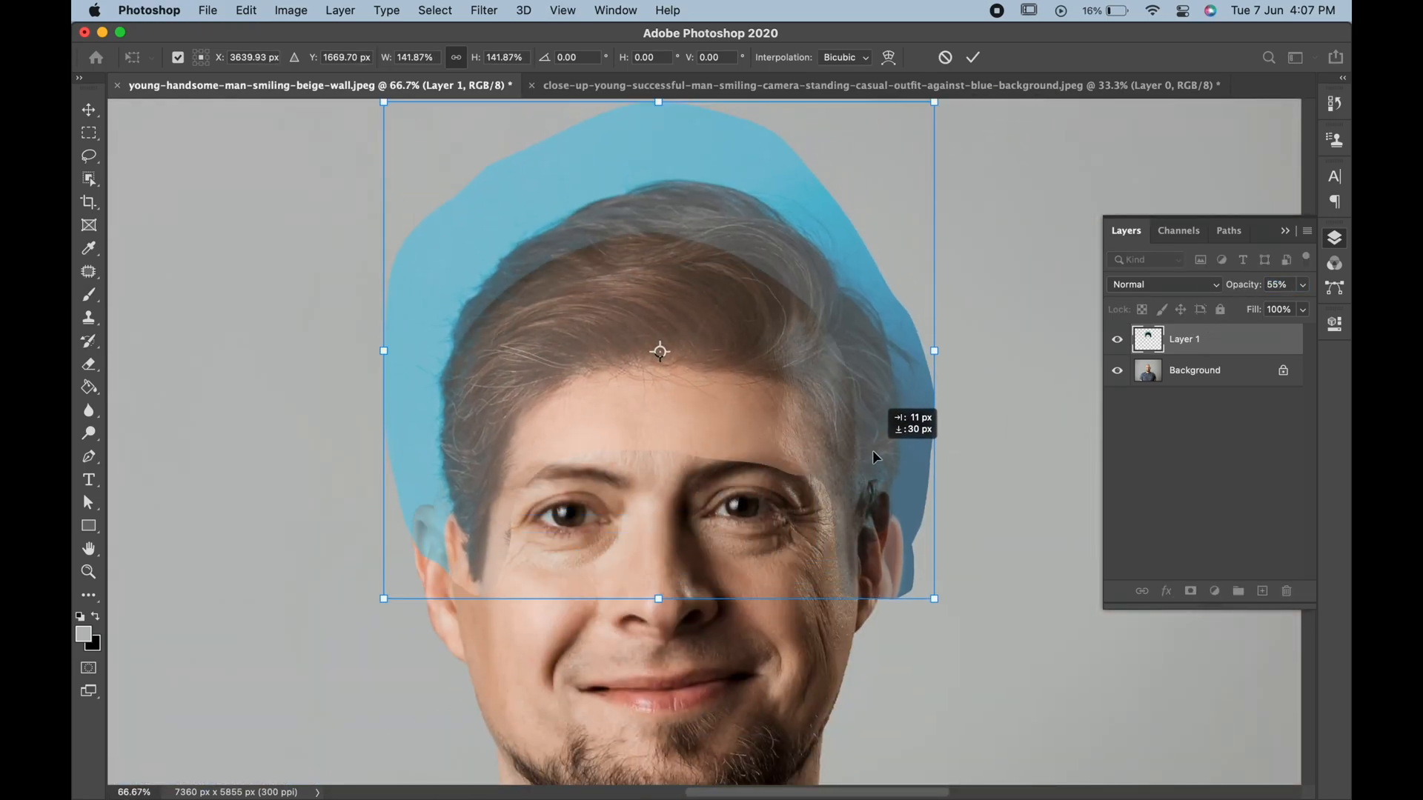
# Enlarge the pasted hair with Free Transform to fit the grey-wall man's head.
pyautogui.moveTo(382, 597); pyautogui.dragTo(351, 580)
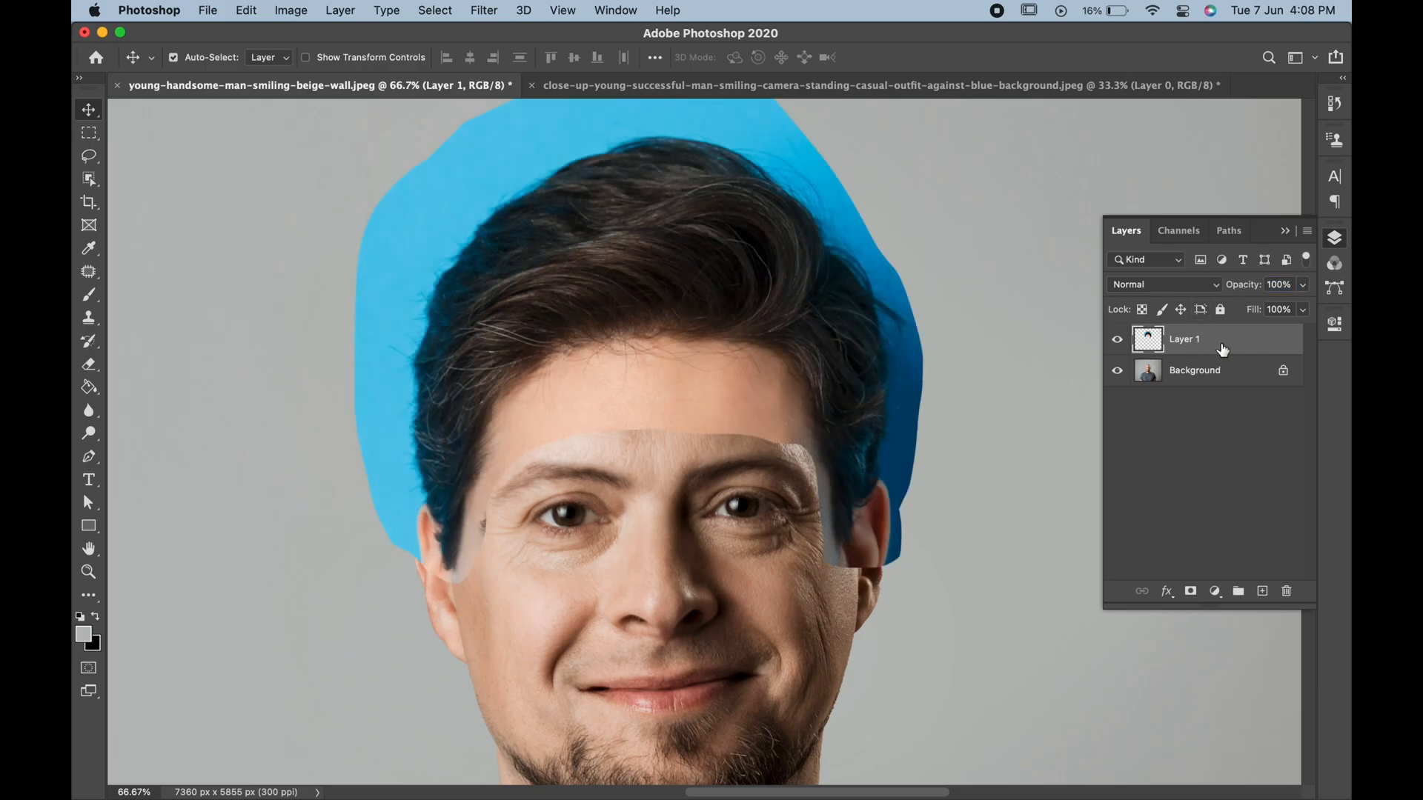
# Quick-select the hair in the smart object and refine its edges to drop the blue background.
pyautogui.rightClick(1184, 338)
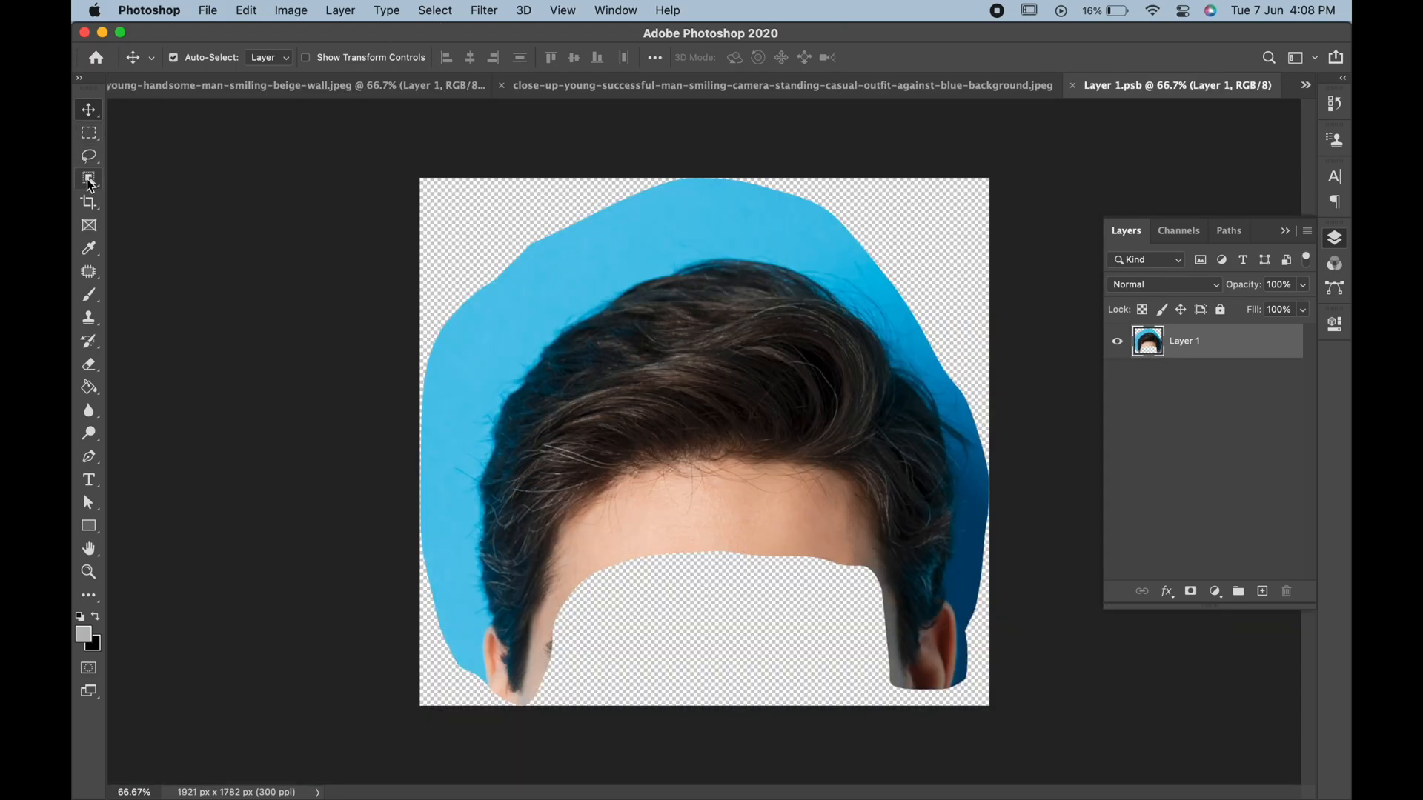
pyautogui.click(88, 179)
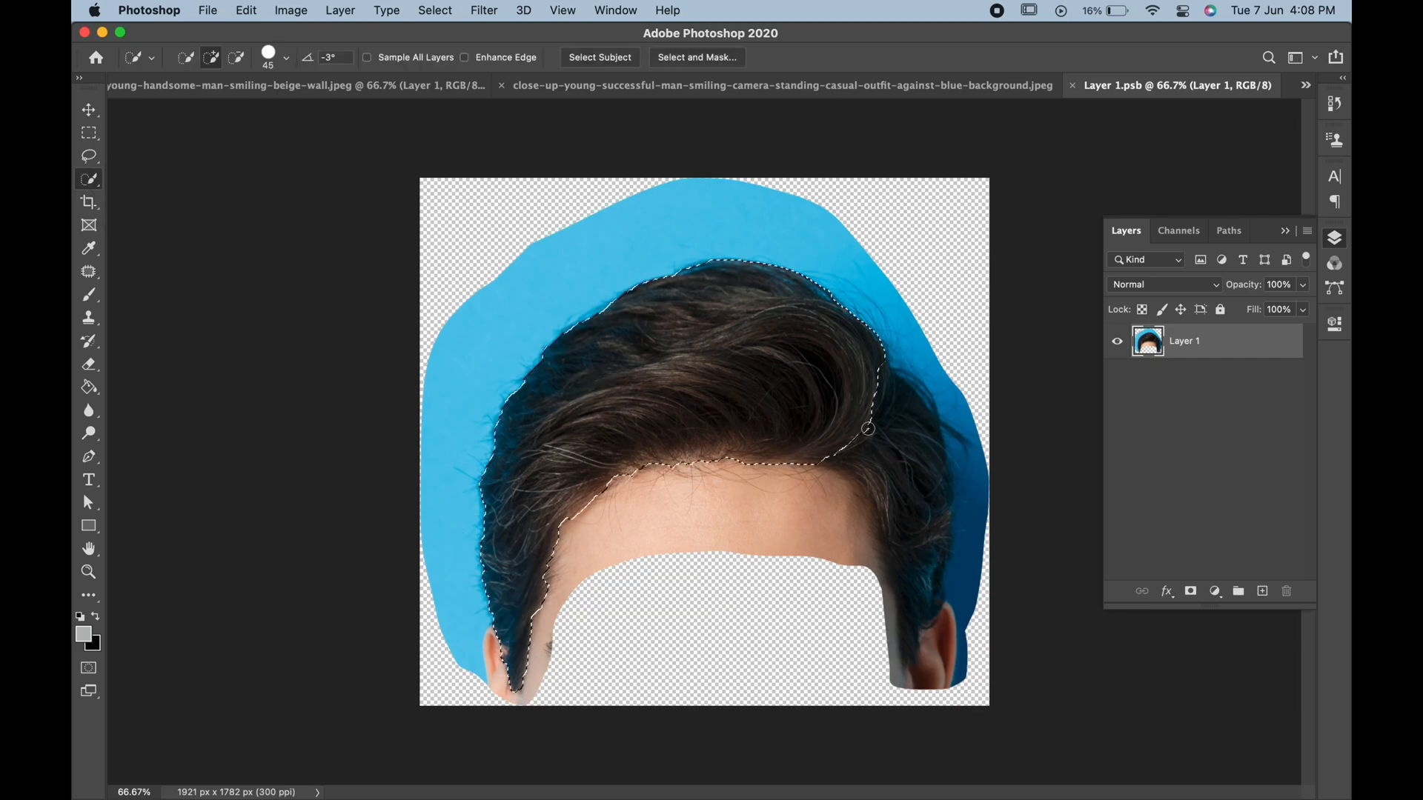
pyautogui.click(696, 56)
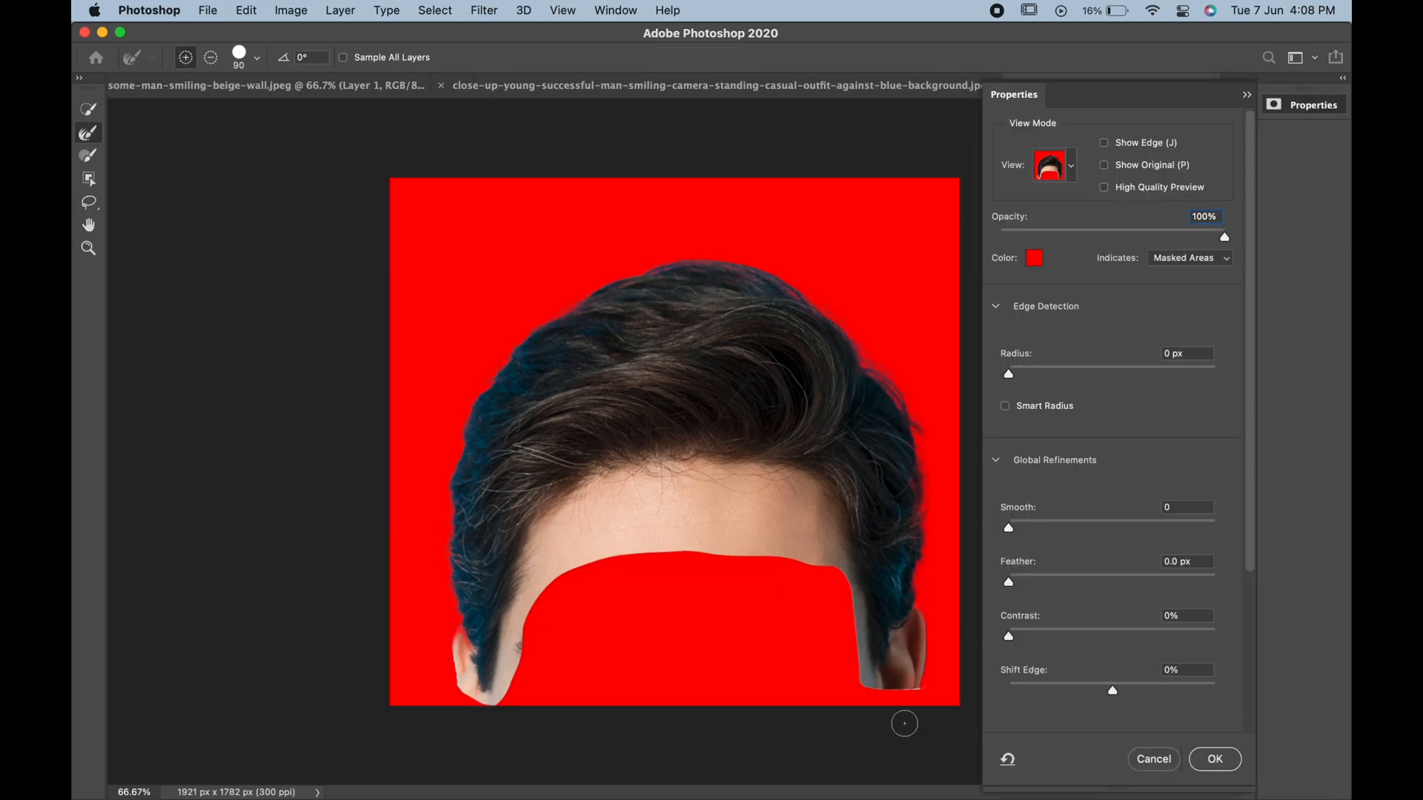
pyautogui.click(1214, 759)
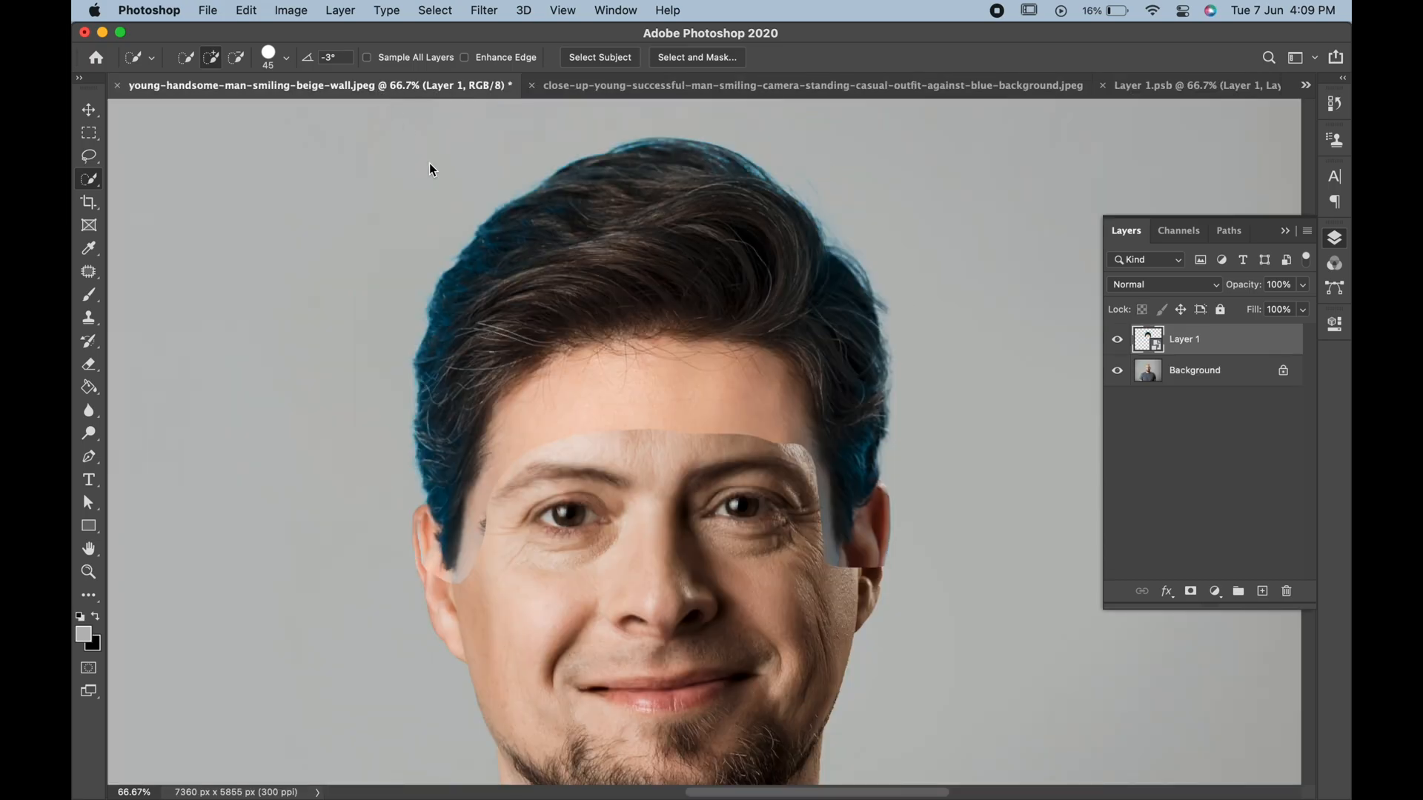
pyautogui.moveTo(1215, 458)
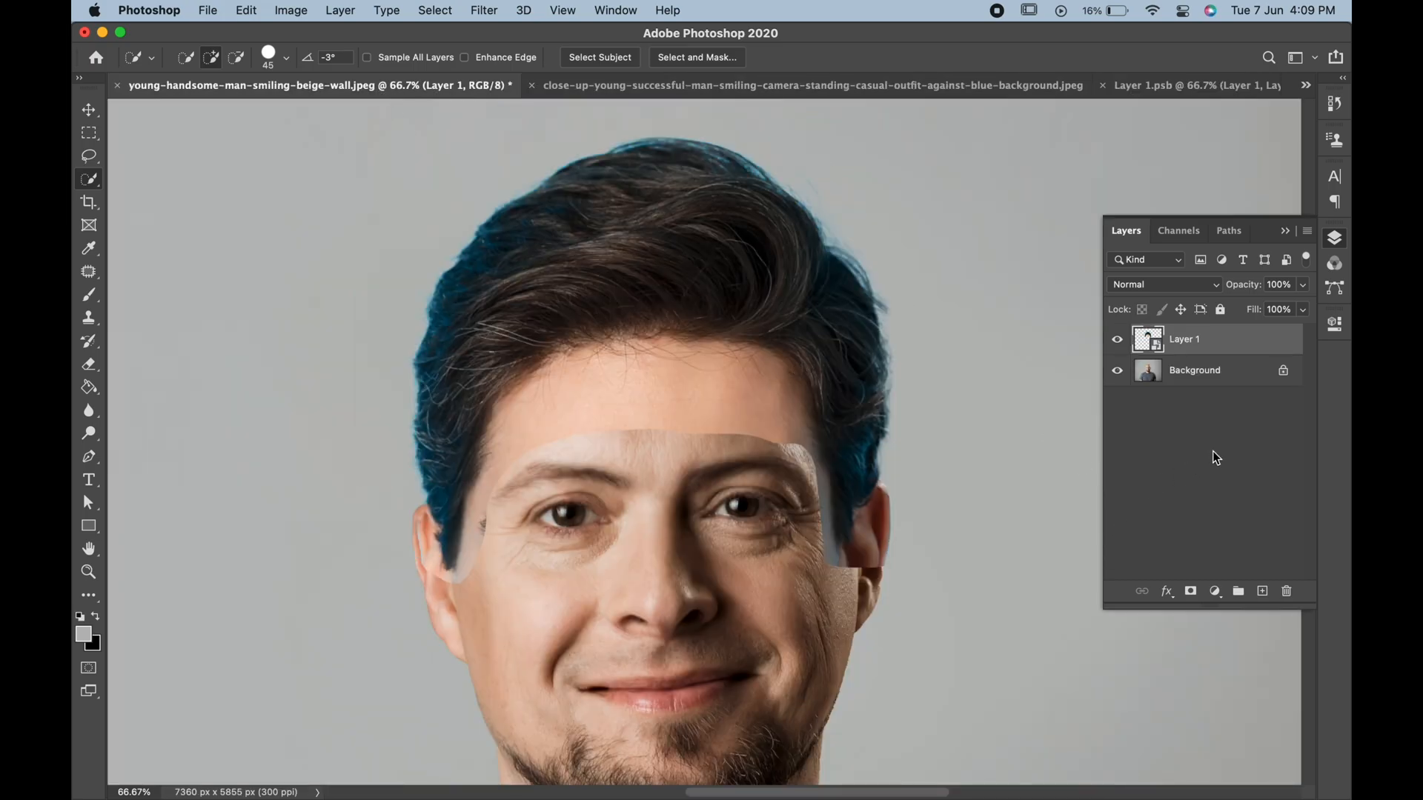
# Add a Hue/Saturation layer targeting Cyans/Blues and desaturate the hair's blue cast.
pyautogui.click(1214, 592)
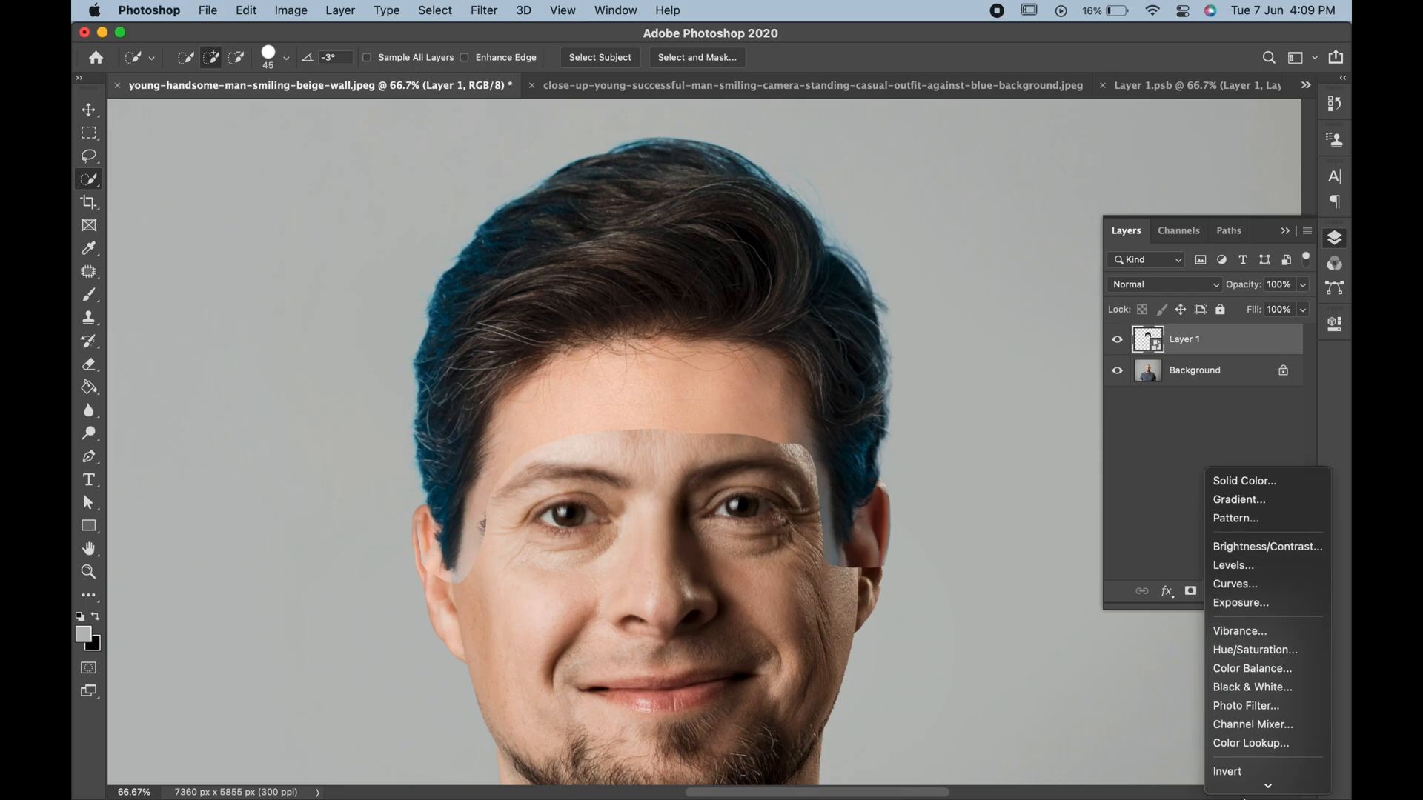
pyautogui.click(1255, 649)
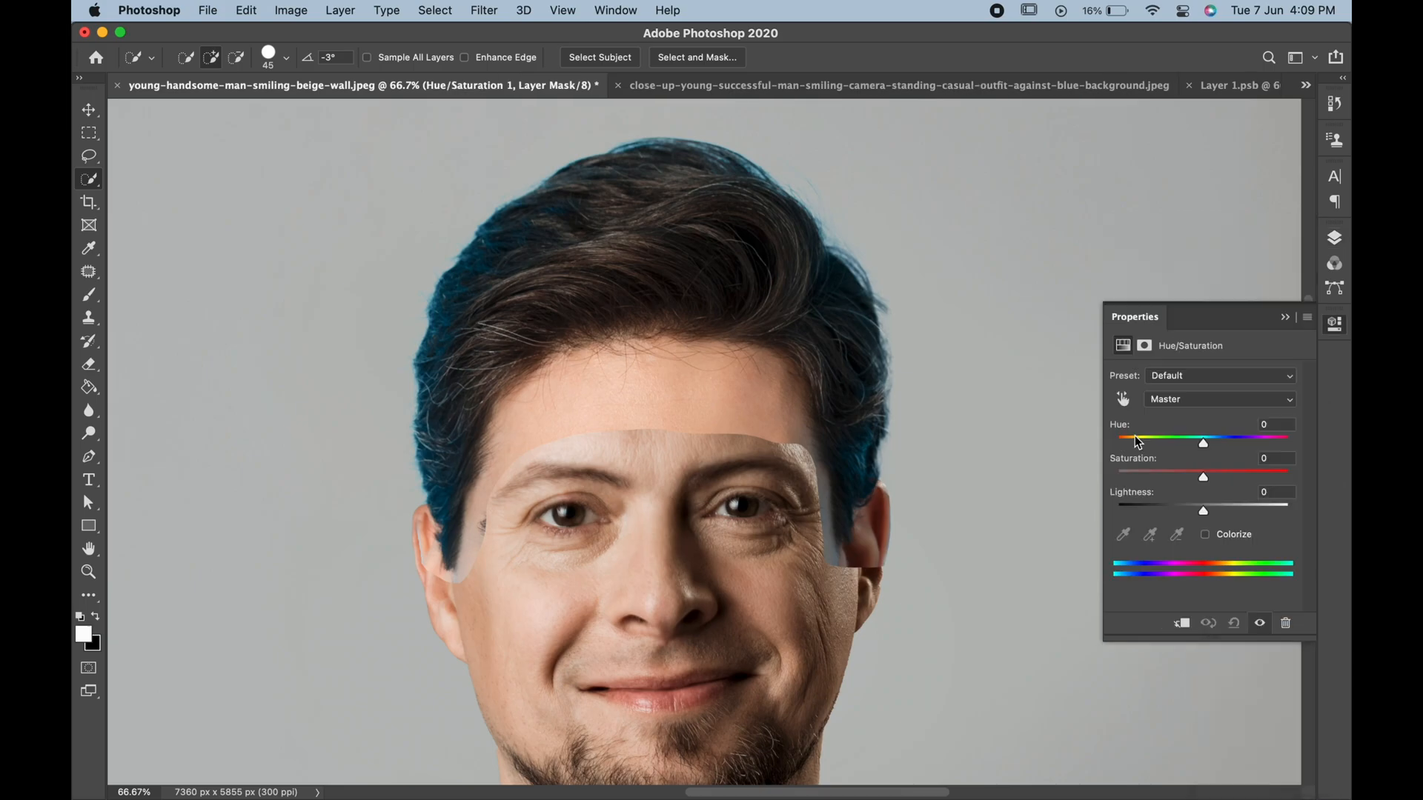
pyautogui.click(1218, 399)
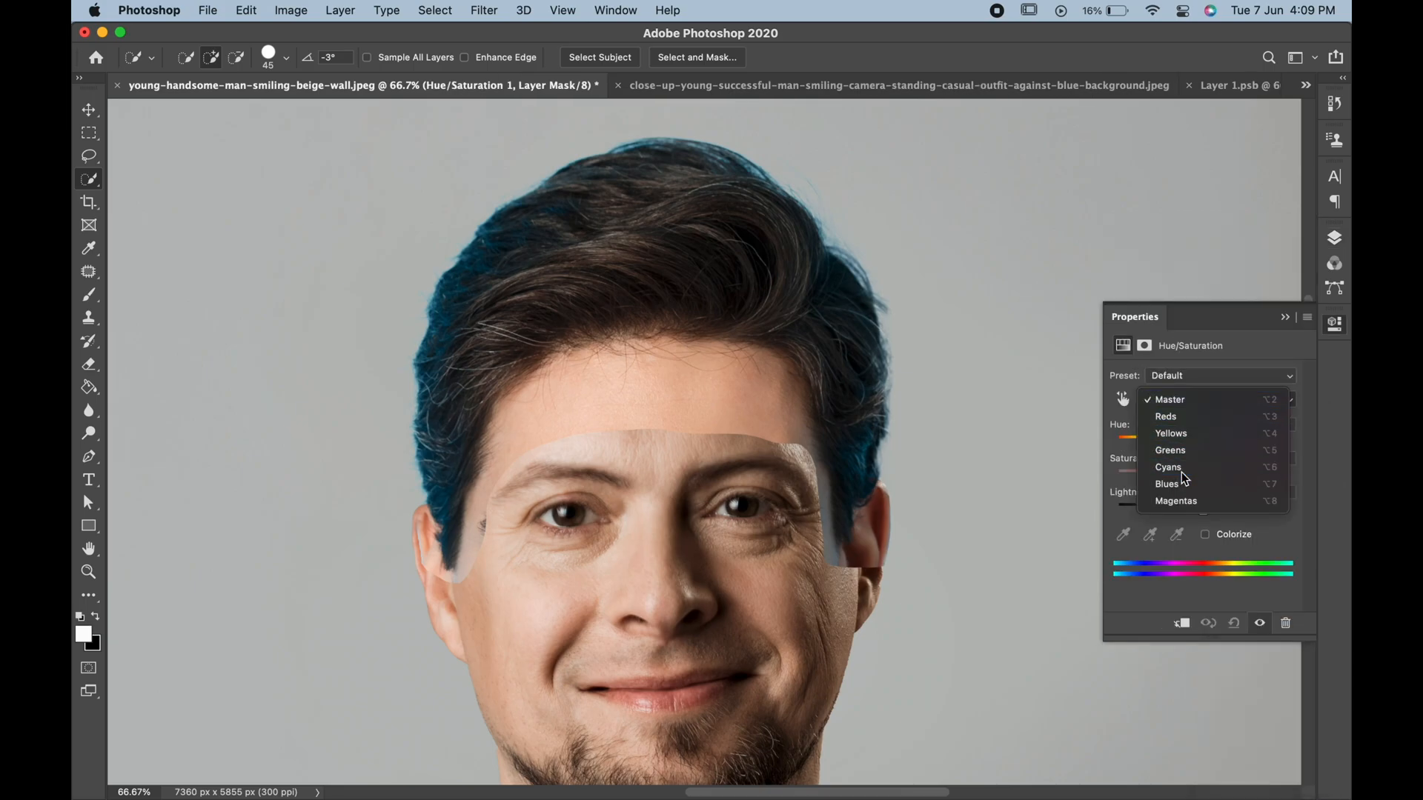
pyautogui.click(1168, 467)
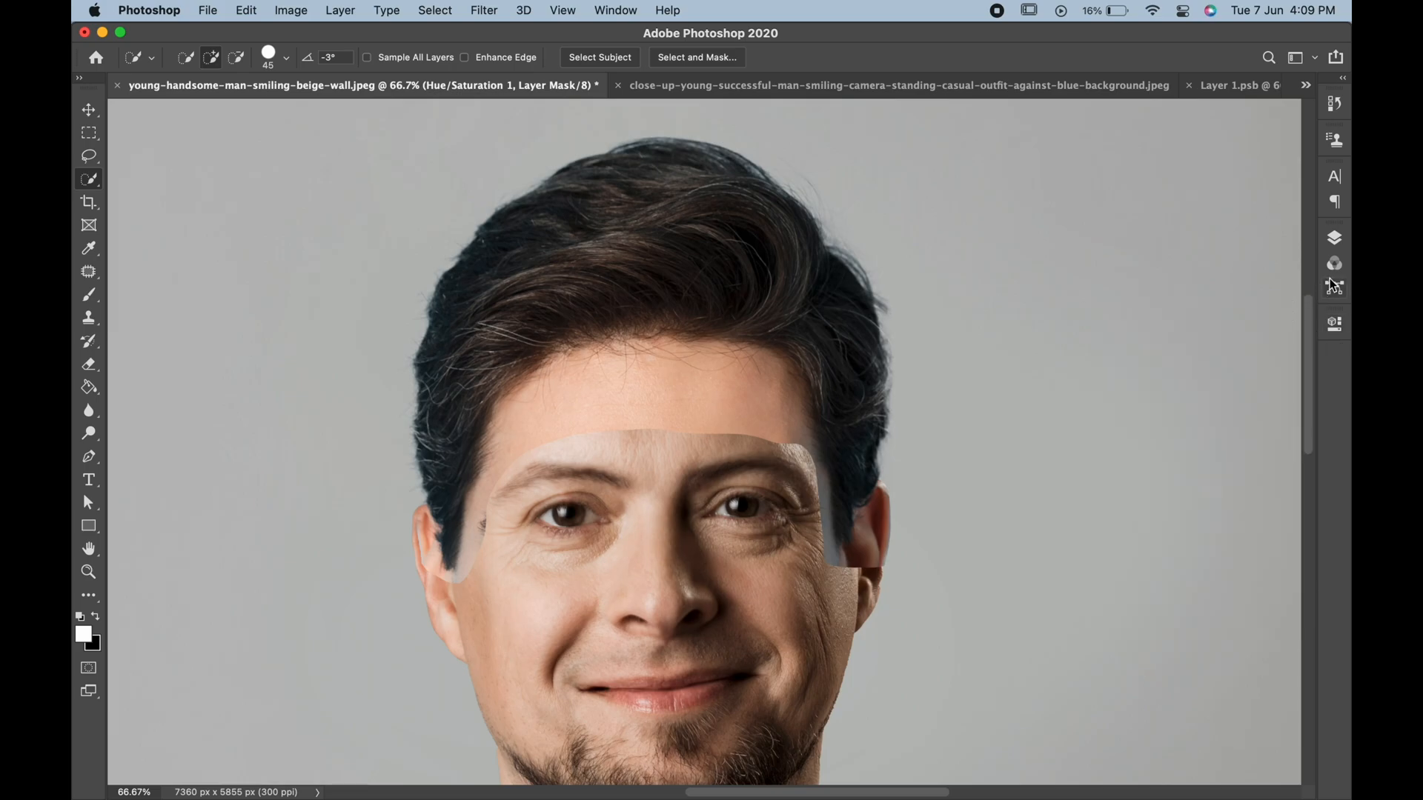
pyautogui.click(1334, 237)
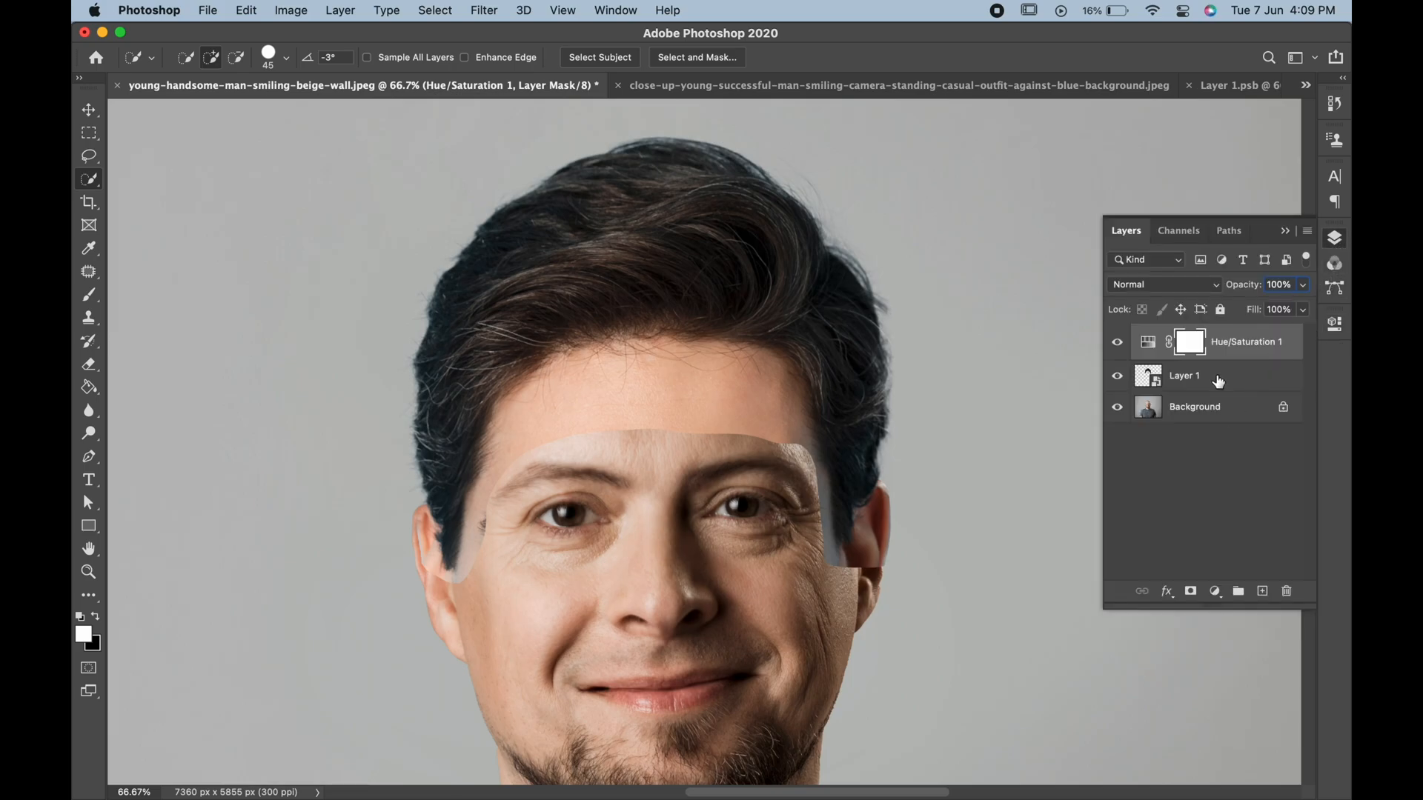
# Add a Curves adjustment on Layer 1 and pull the curve down to darken the hair's midtones.
pyautogui.click(1214, 591)
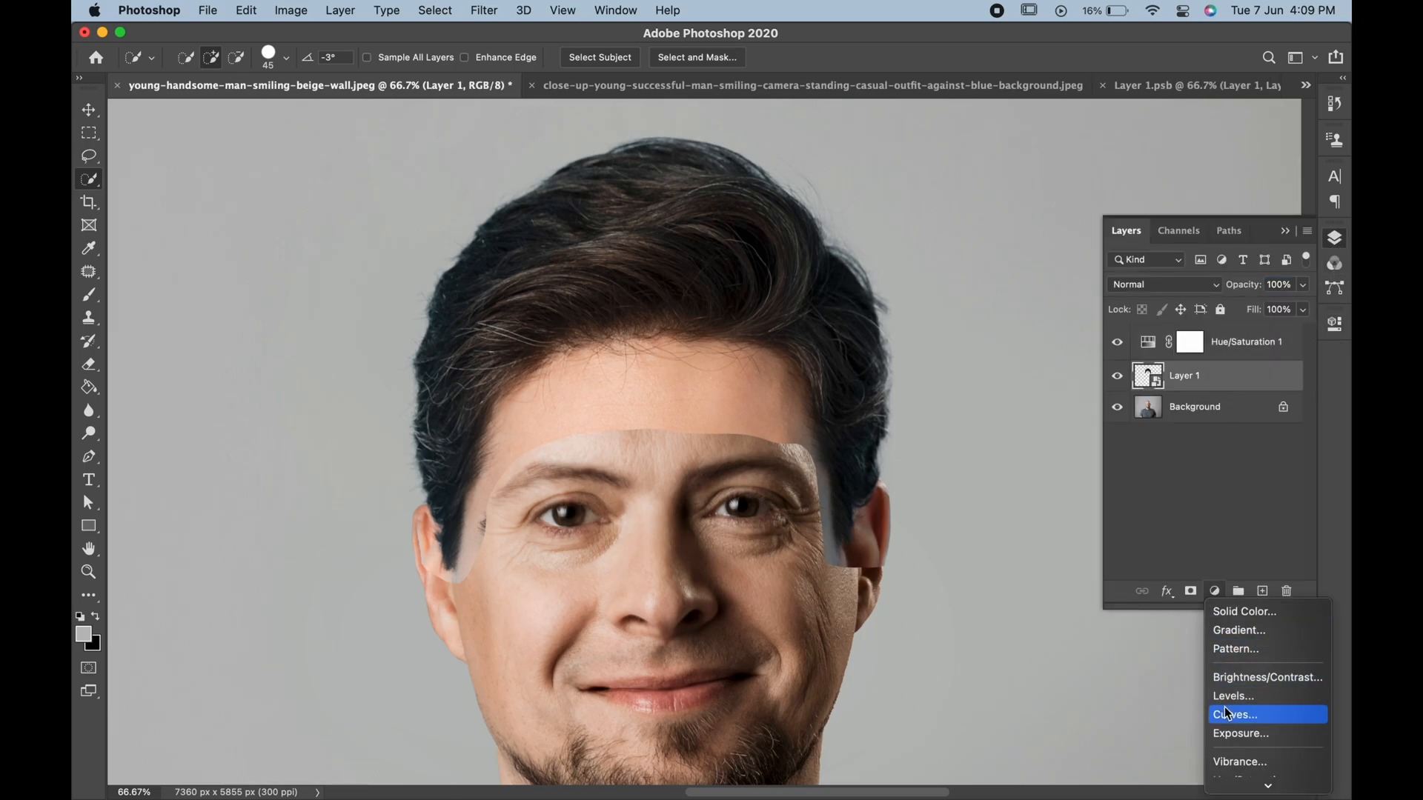
pyautogui.click(1233, 714)
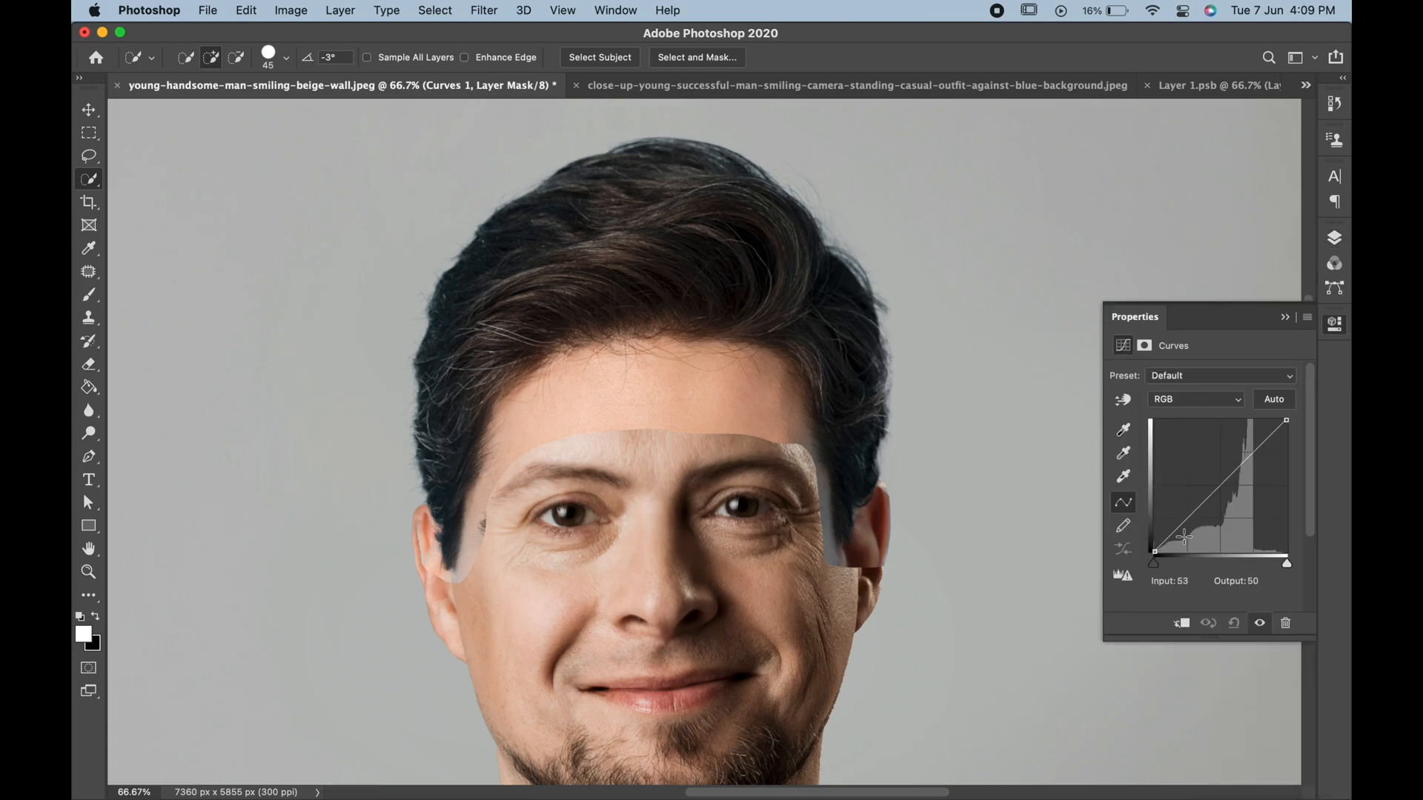
pyautogui.moveTo(1183, 538); pyautogui.dragTo(1195, 515)
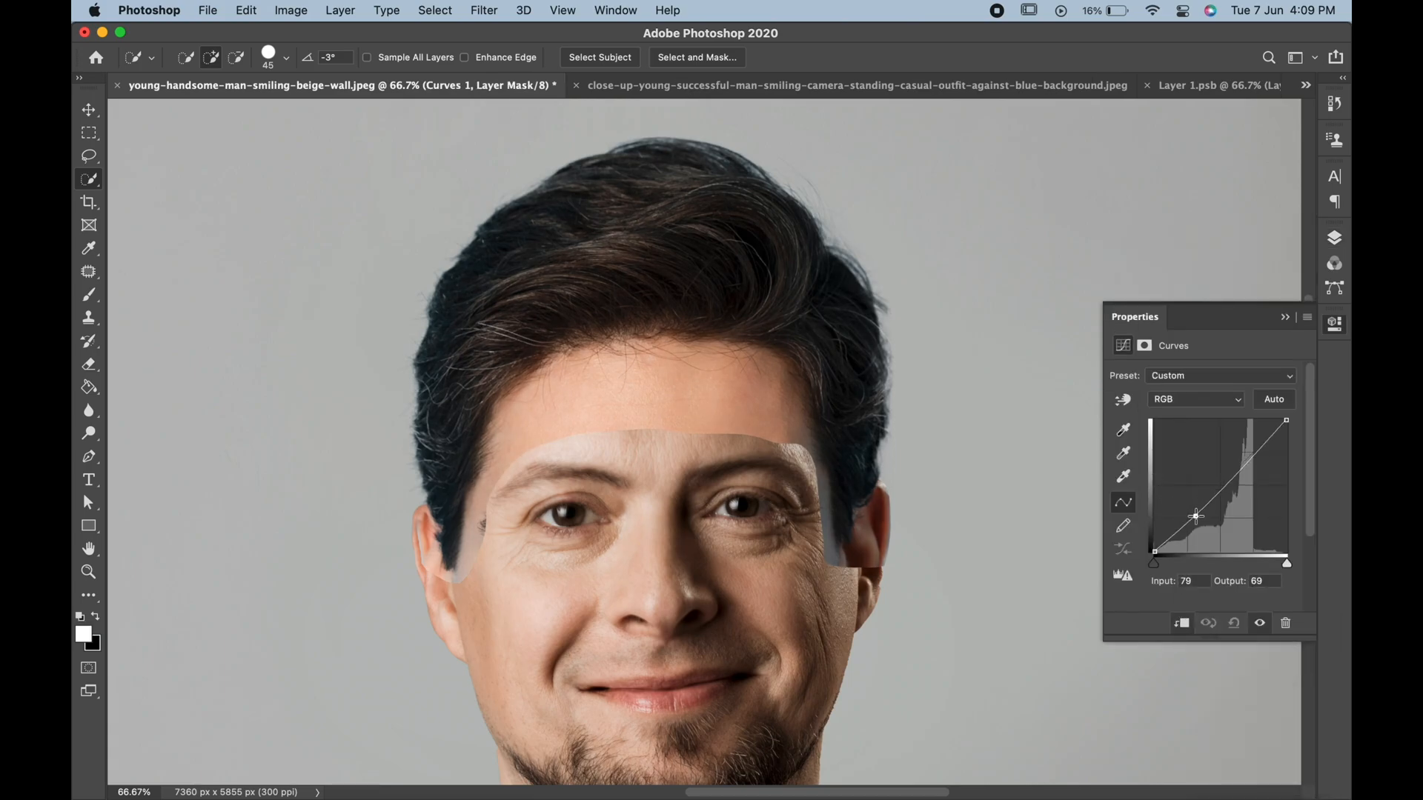
pyautogui.moveTo(1194, 516); pyautogui.dragTo(1184, 517)
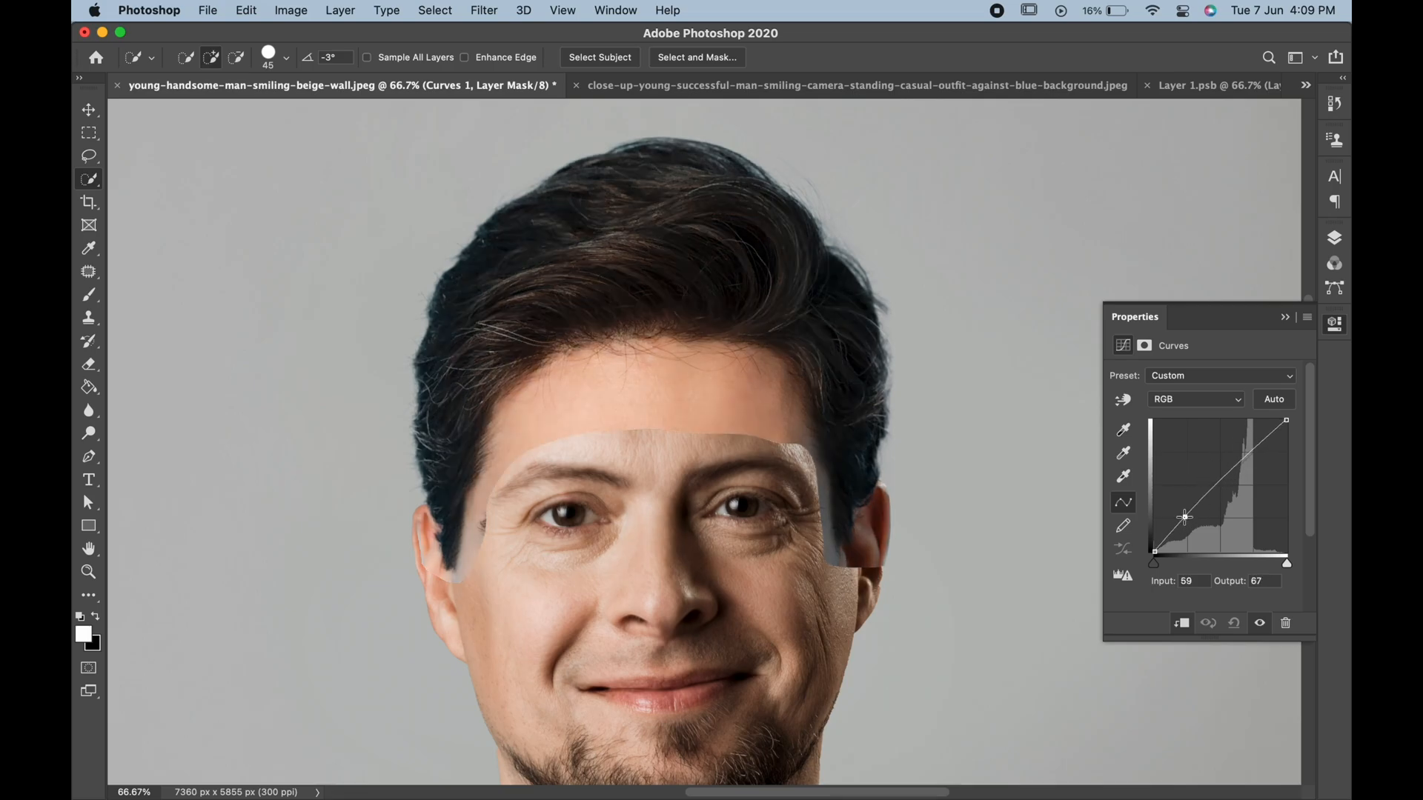
pyautogui.moveTo(1184, 517); pyautogui.dragTo(1248, 453)
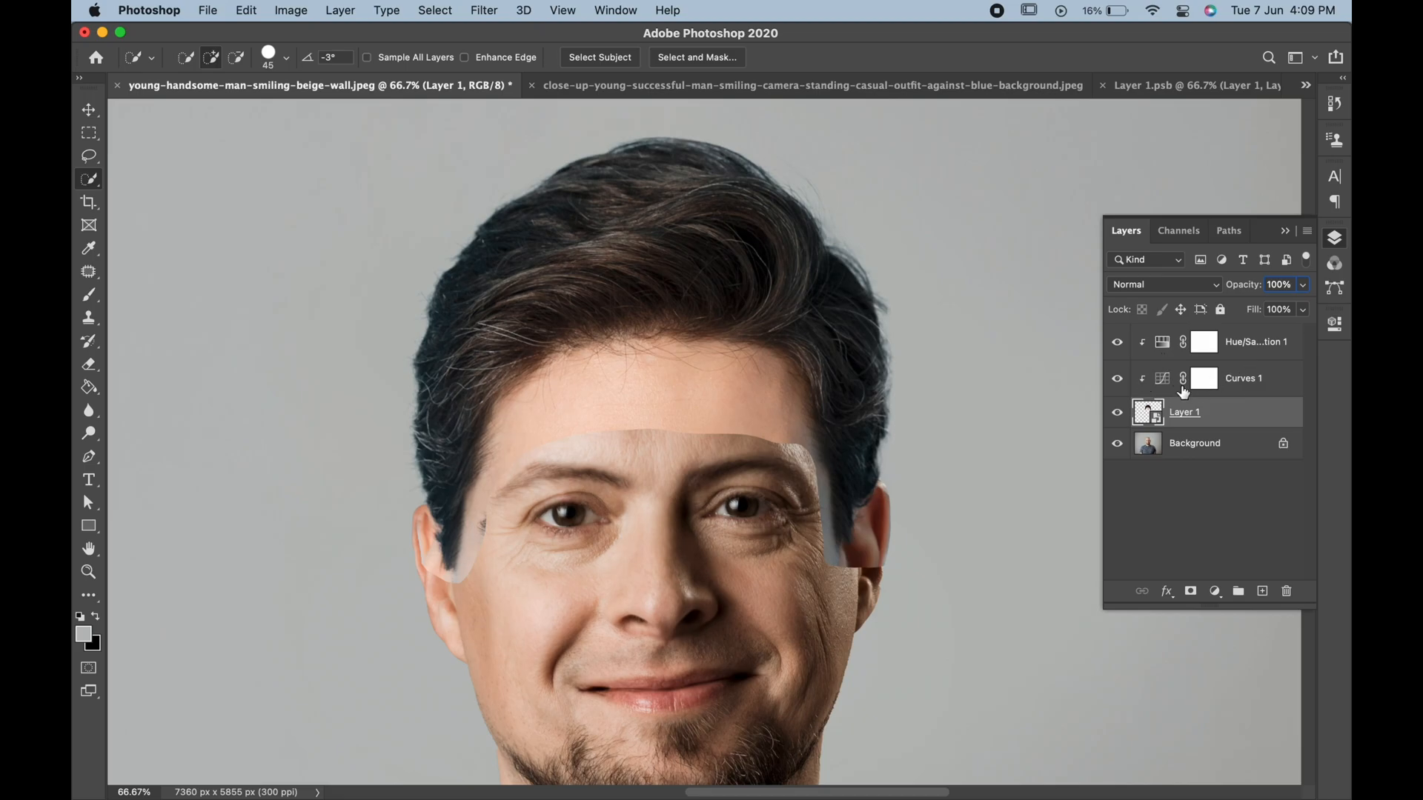
# Add a Brightness/Contrast adjustment at brightness −9, contrast −1, clipped to the hair layer.
pyautogui.click(1214, 591)
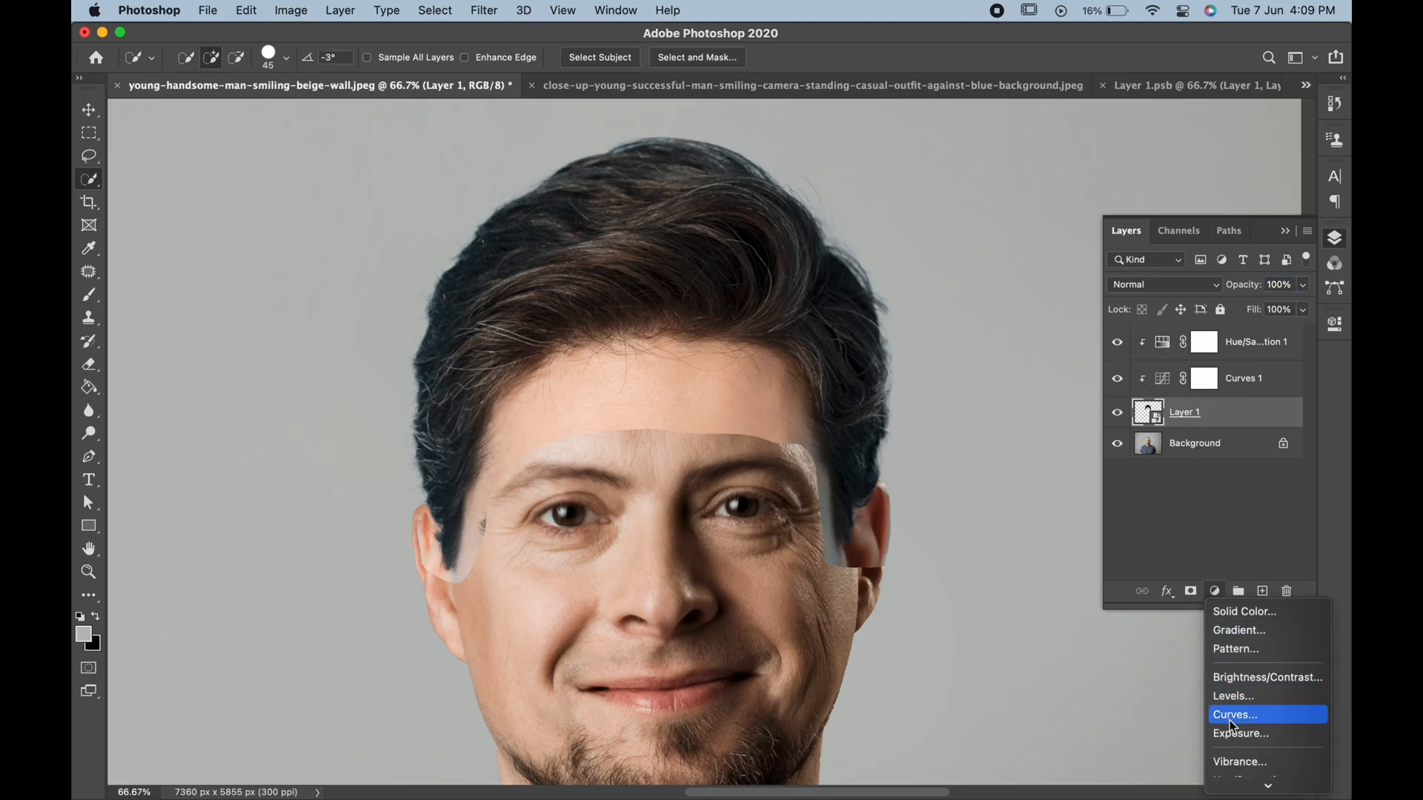
pyautogui.moveTo(1266, 678)
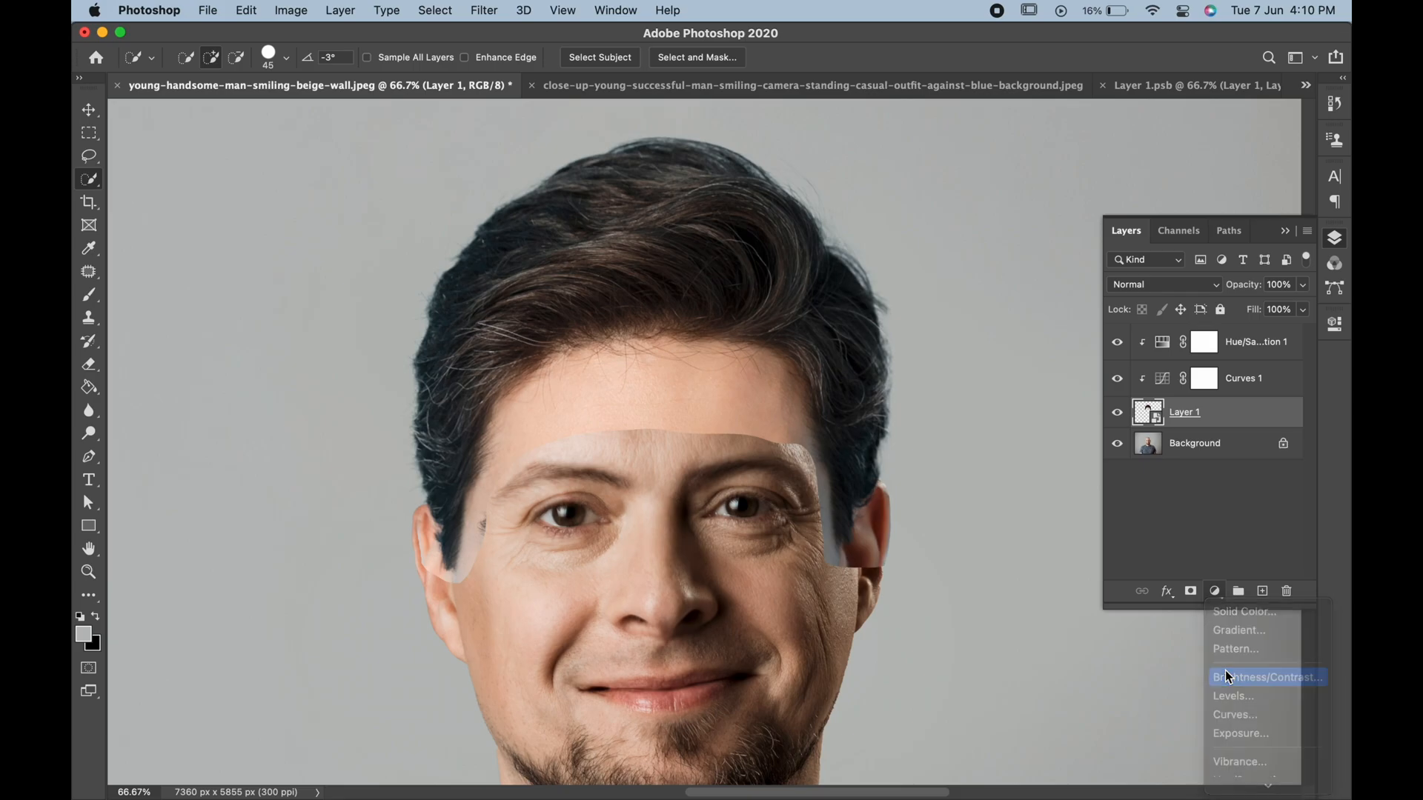
pyautogui.click(1264, 677)
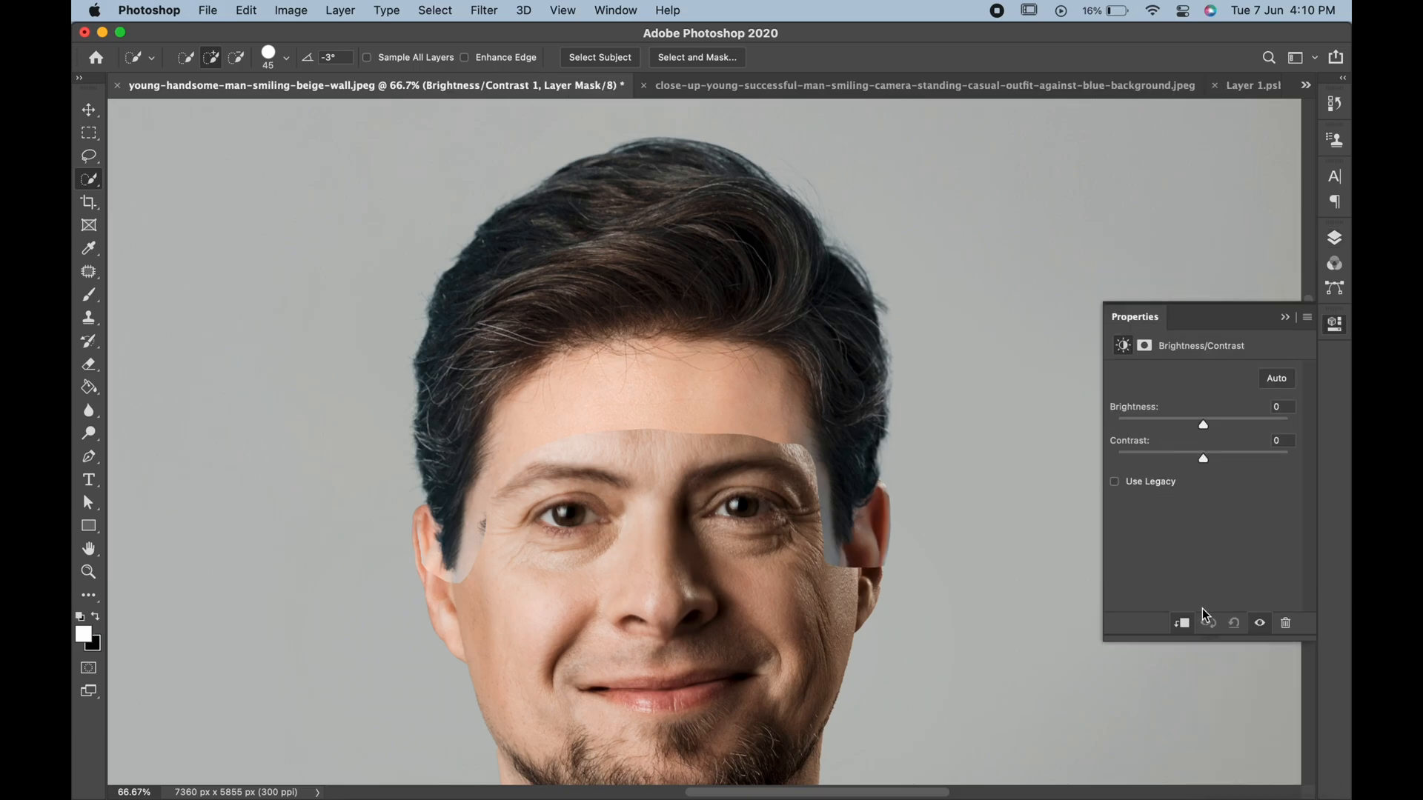
pyautogui.moveTo(1202, 425); pyautogui.dragTo(1211, 425)
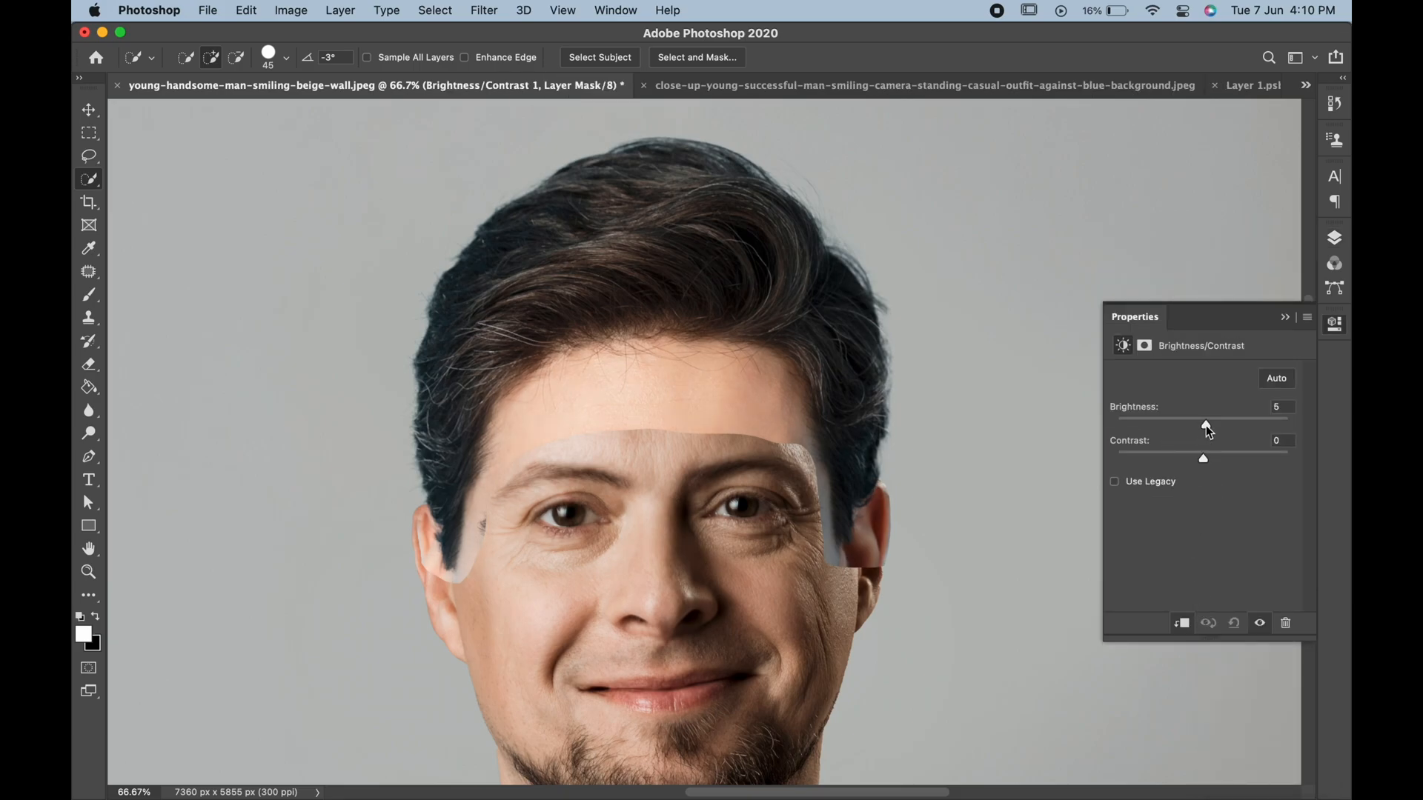
pyautogui.moveTo(1205, 427); pyautogui.dragTo(1196, 427)
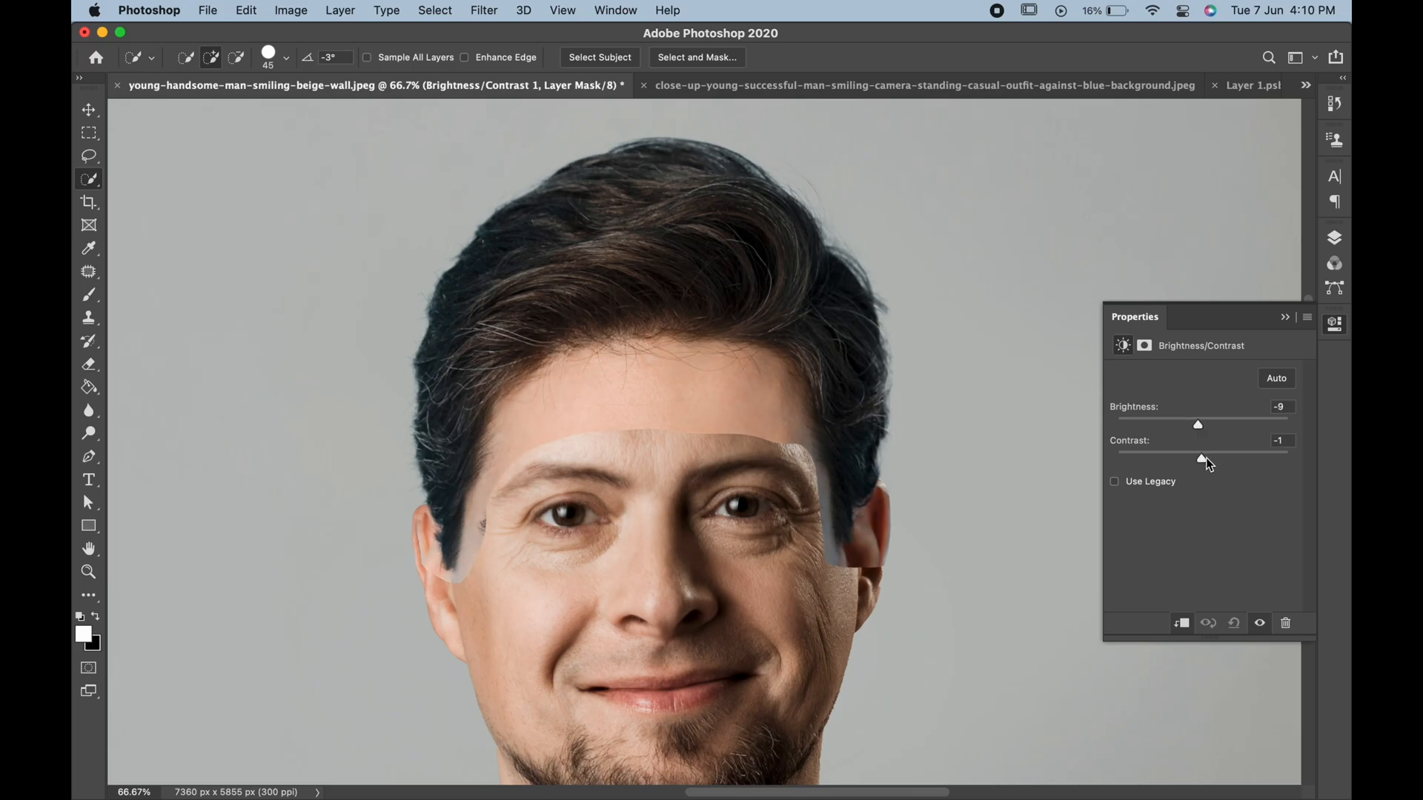
pyautogui.click(1335, 237)
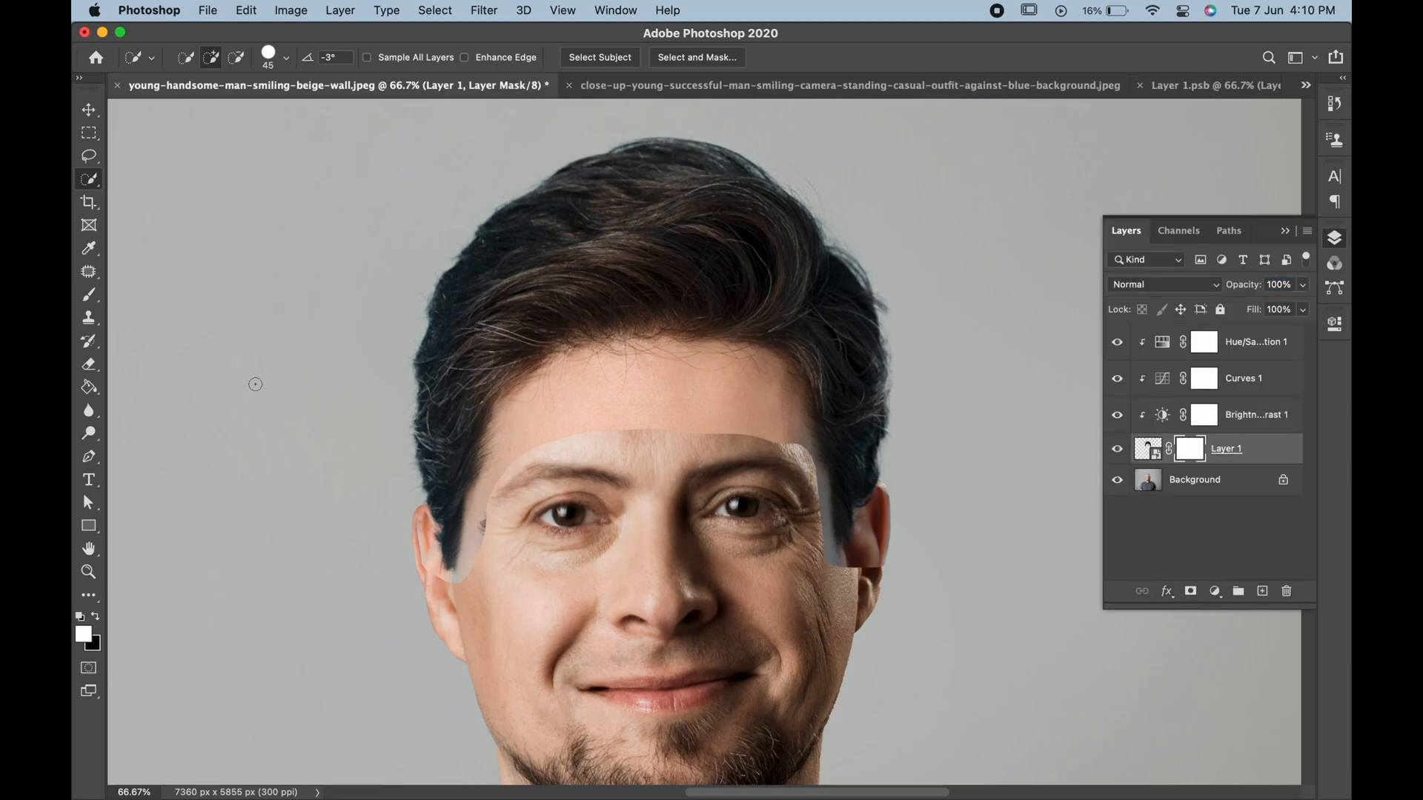
# Paint black on Layer 1's mask over the pasted forehead so the hair blends into his face.
pyautogui.click(88, 294)
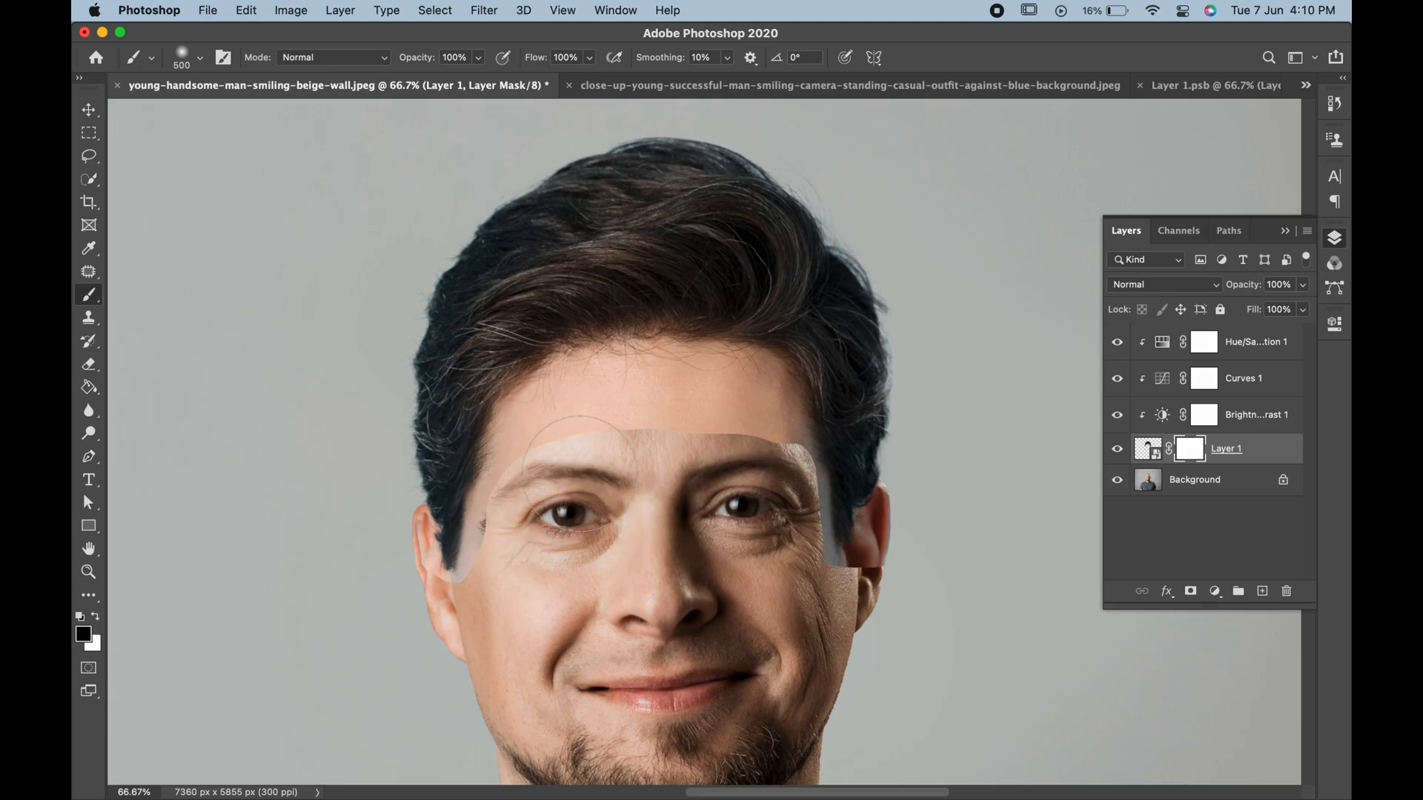
pyautogui.press('cmd+-')
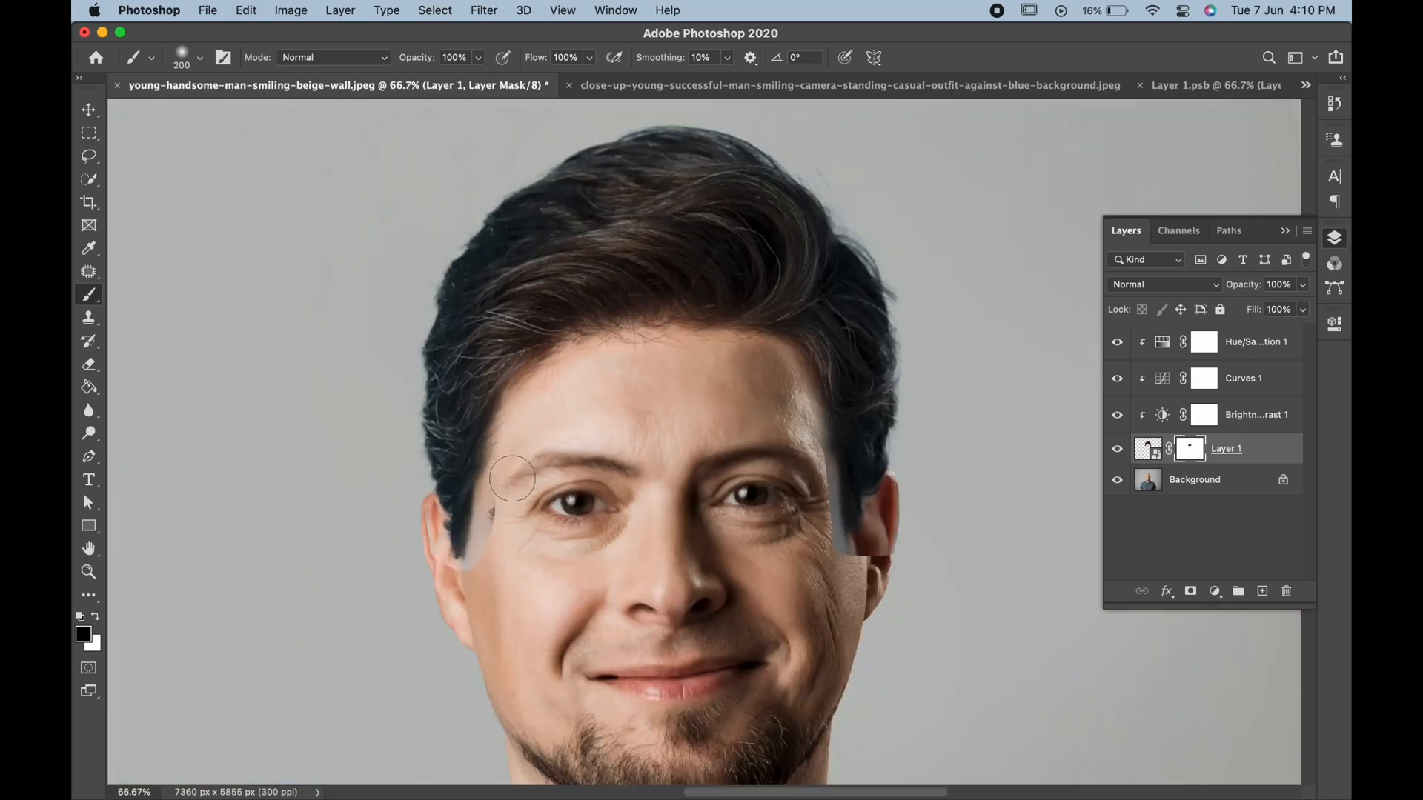
pyautogui.moveTo(513, 479); pyautogui.dragTo(474, 547)
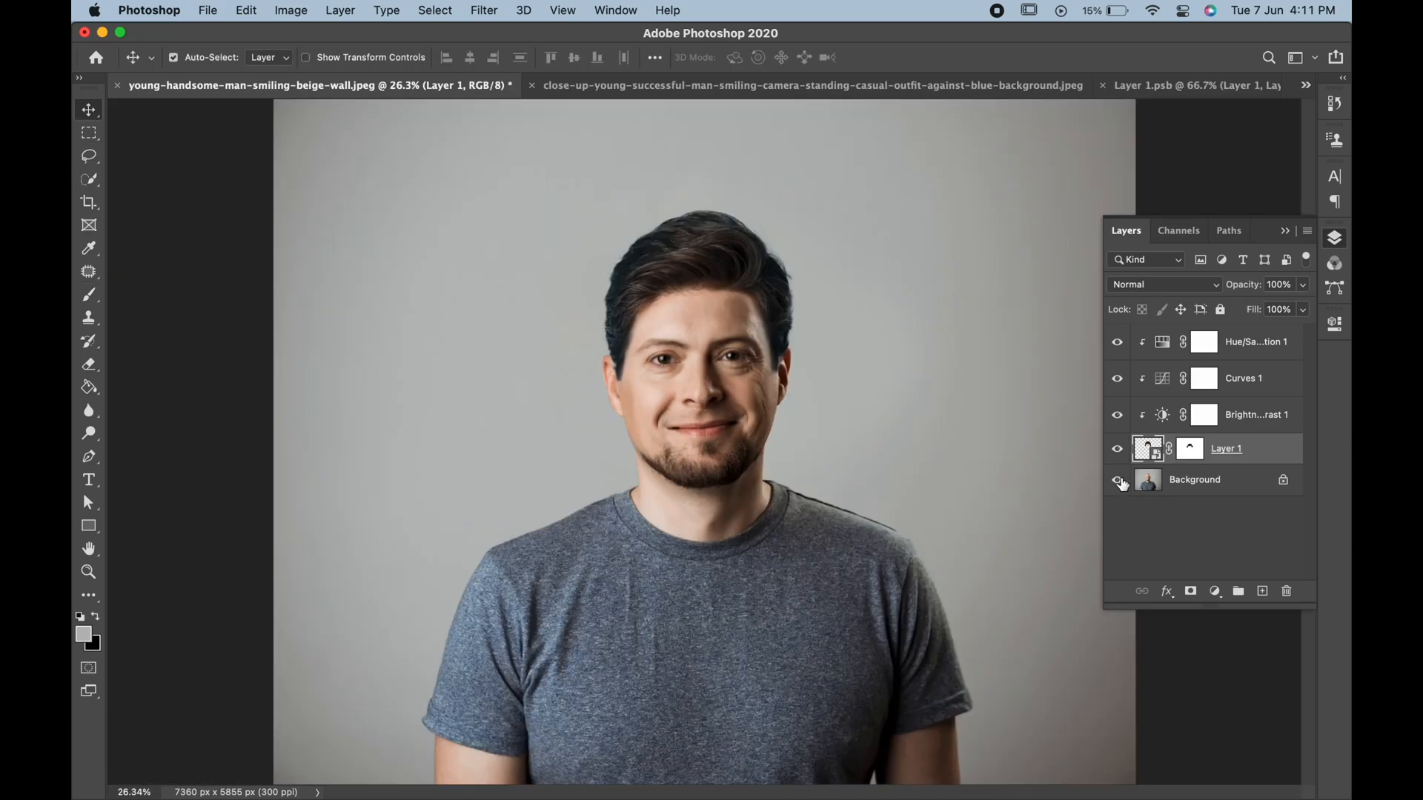
pyautogui.click(87, 293)
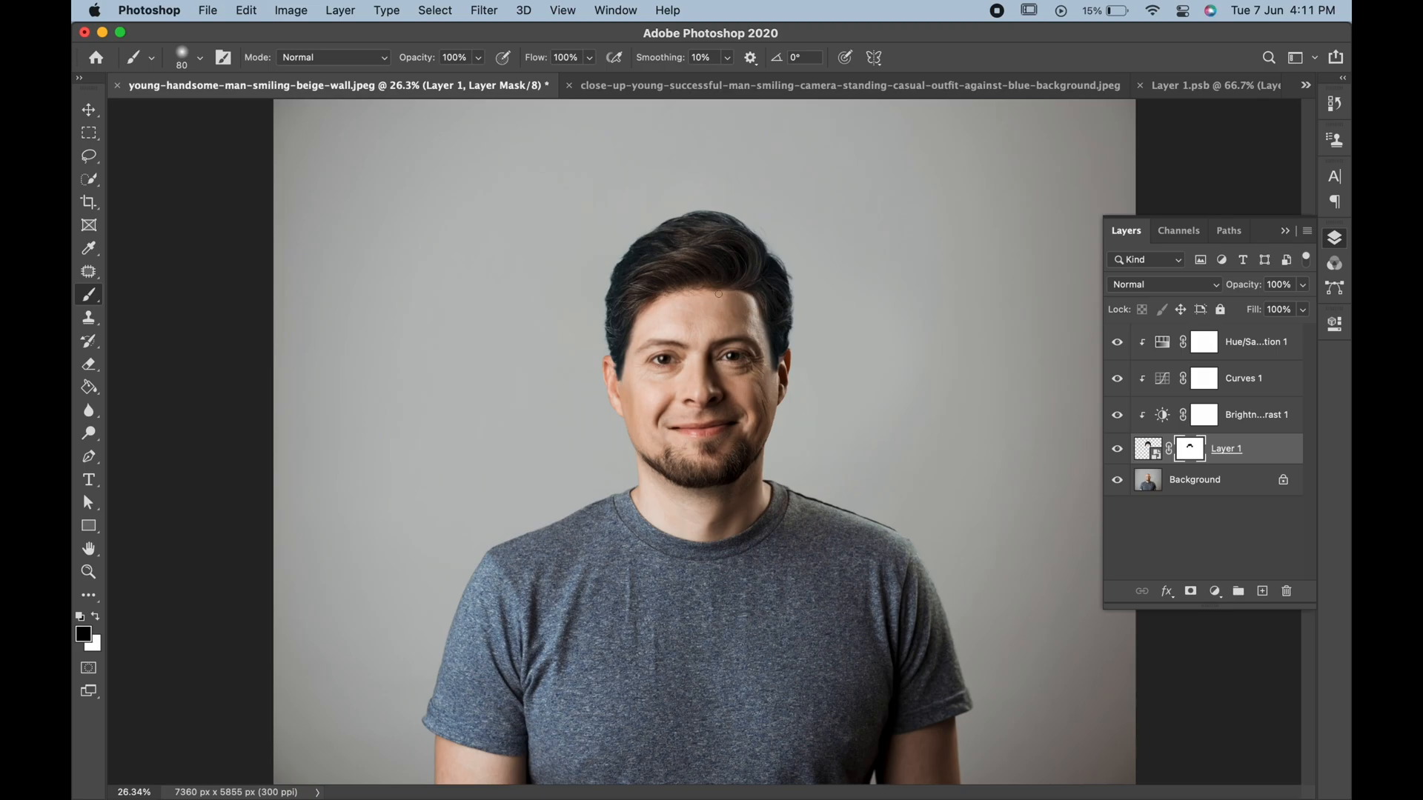